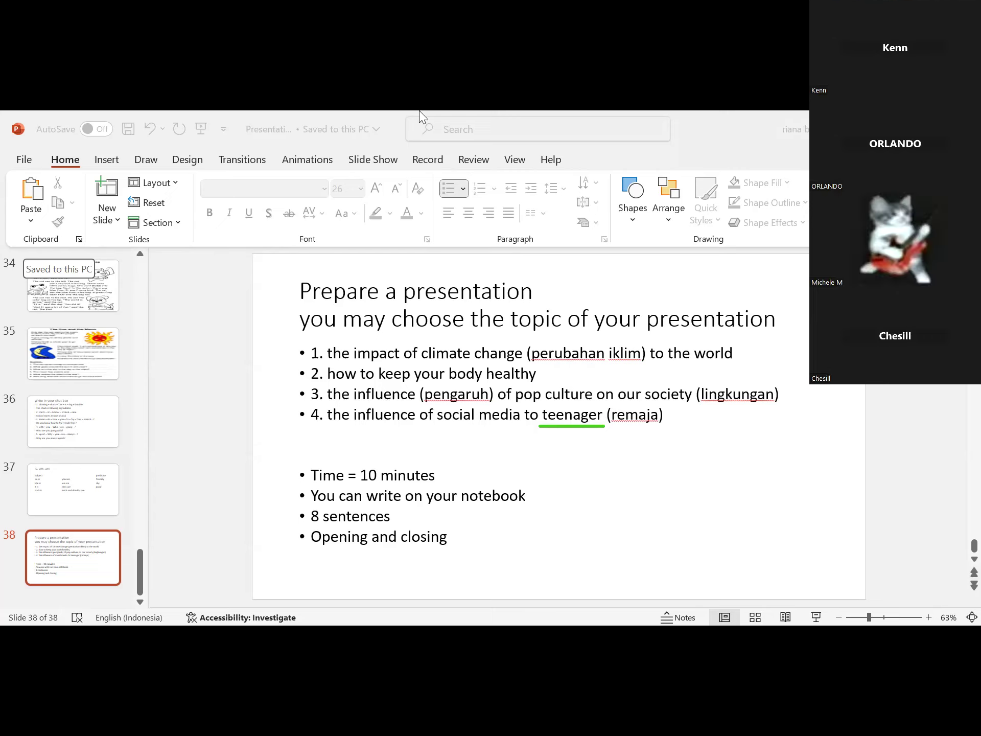
mouse_move(764, 300)
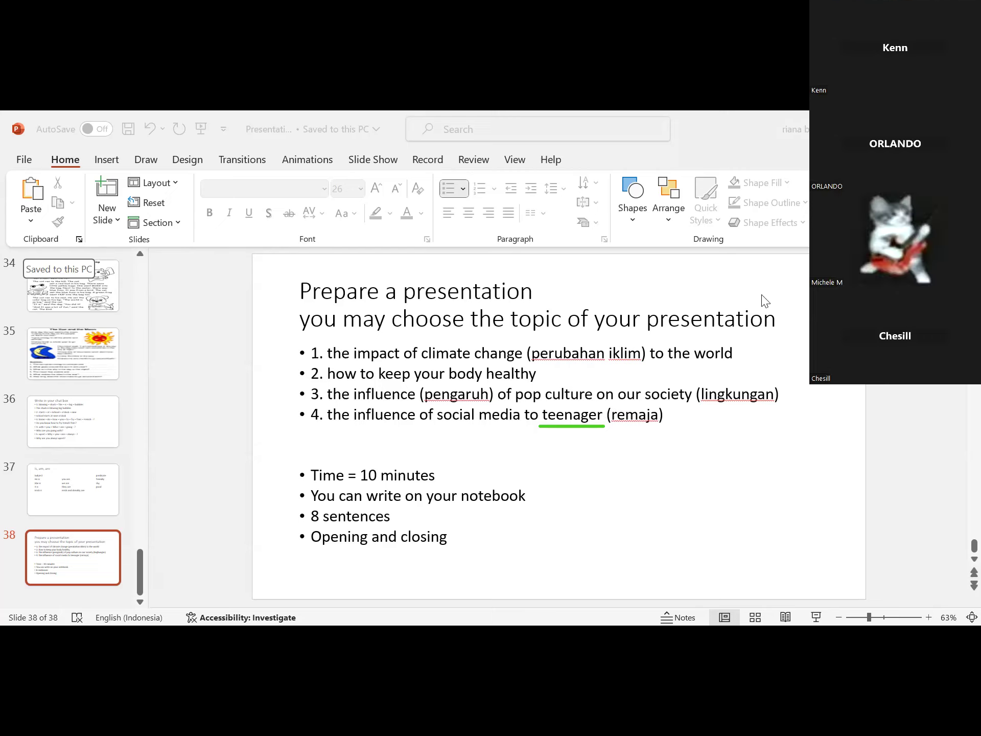
mouse_move(67, 196)
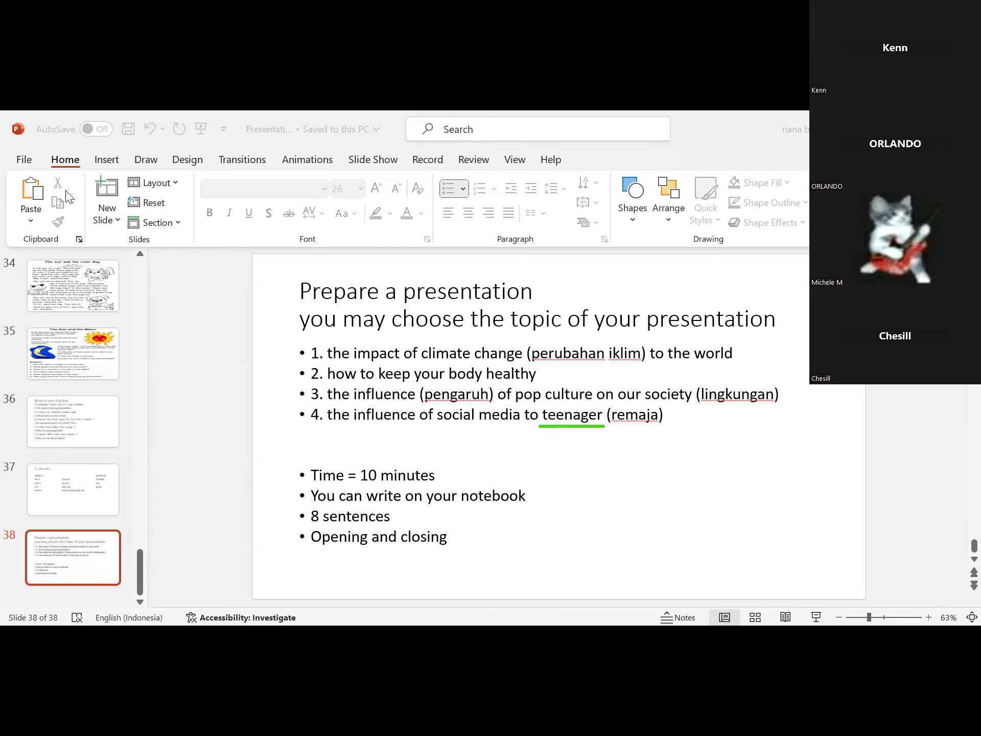
mouse_move(750, 277)
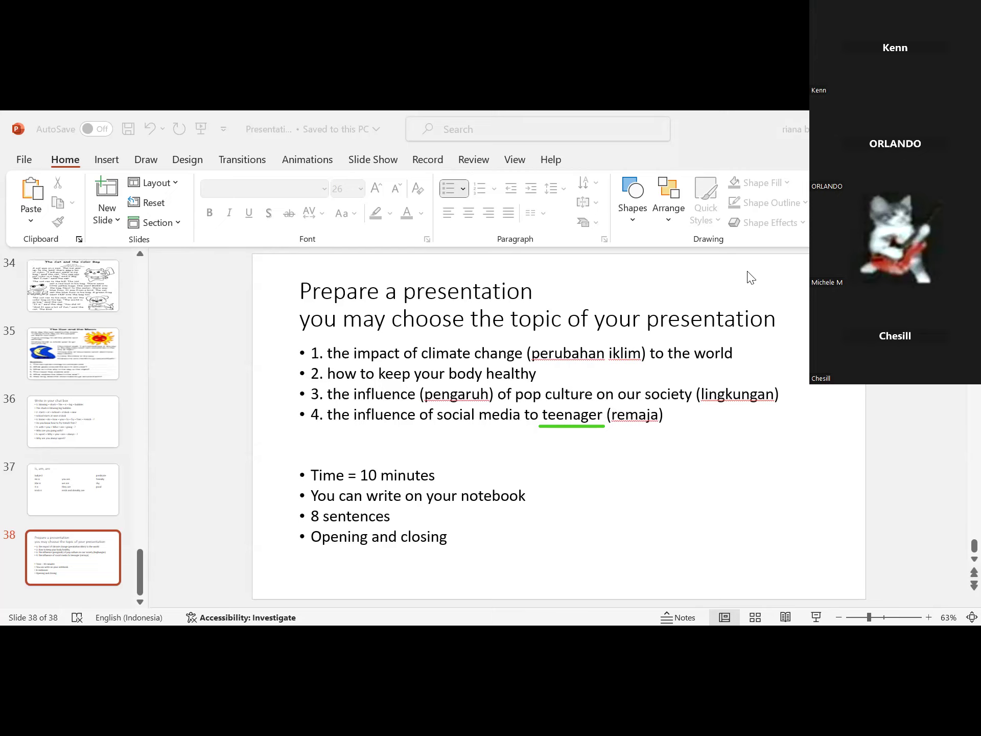
mouse_move(94, 169)
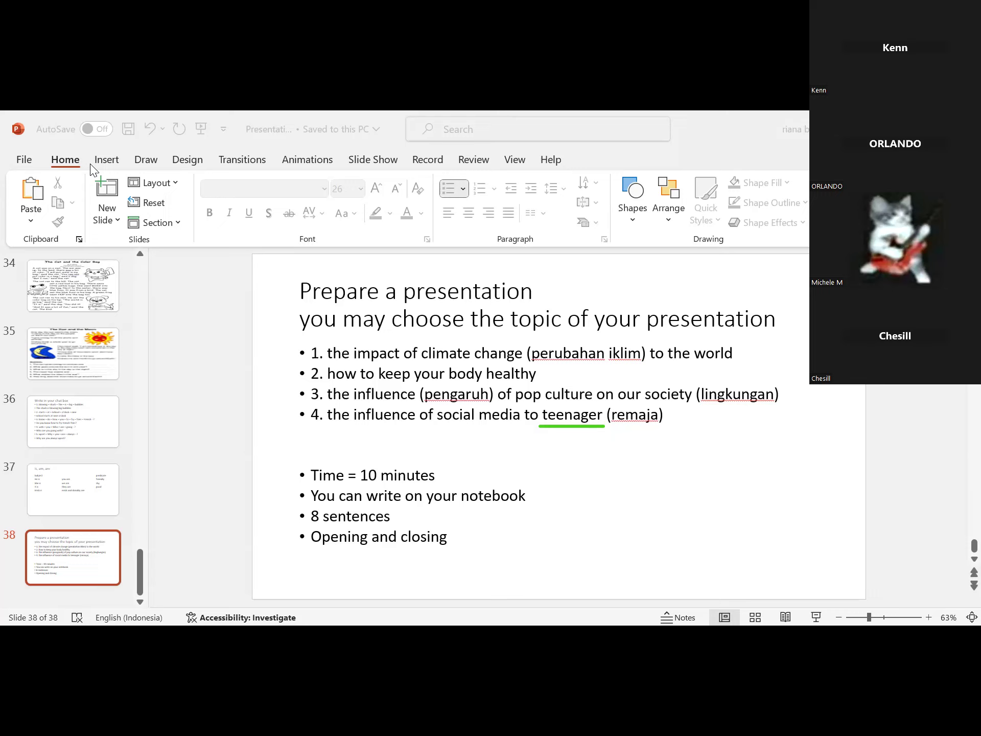
mouse_move(5, 119)
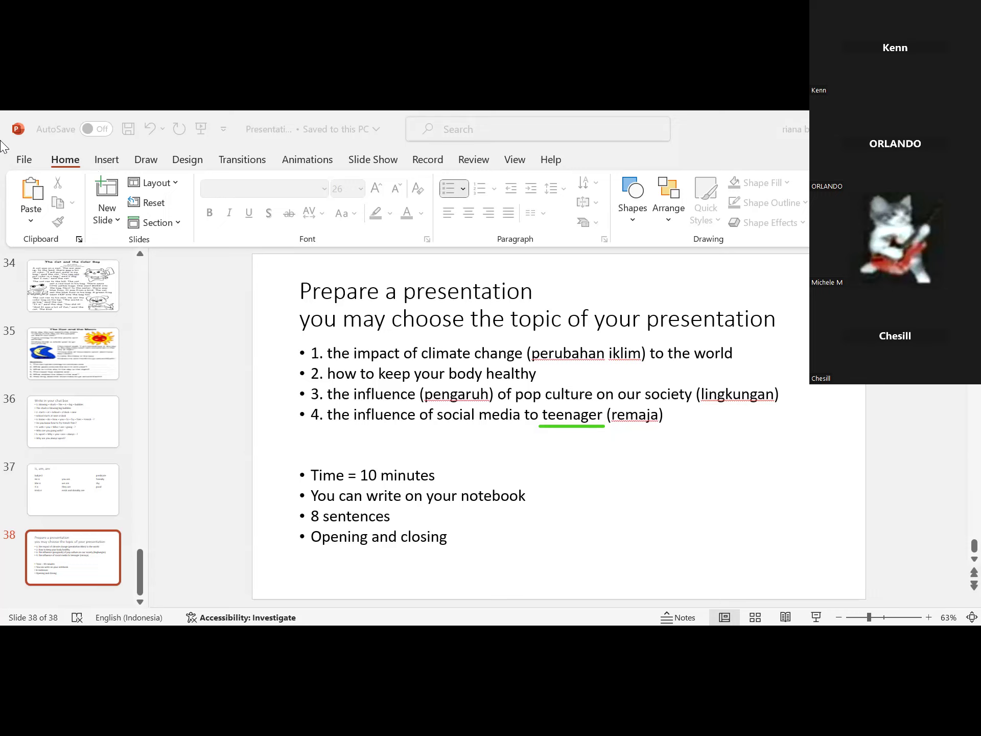
mouse_move(741, 278)
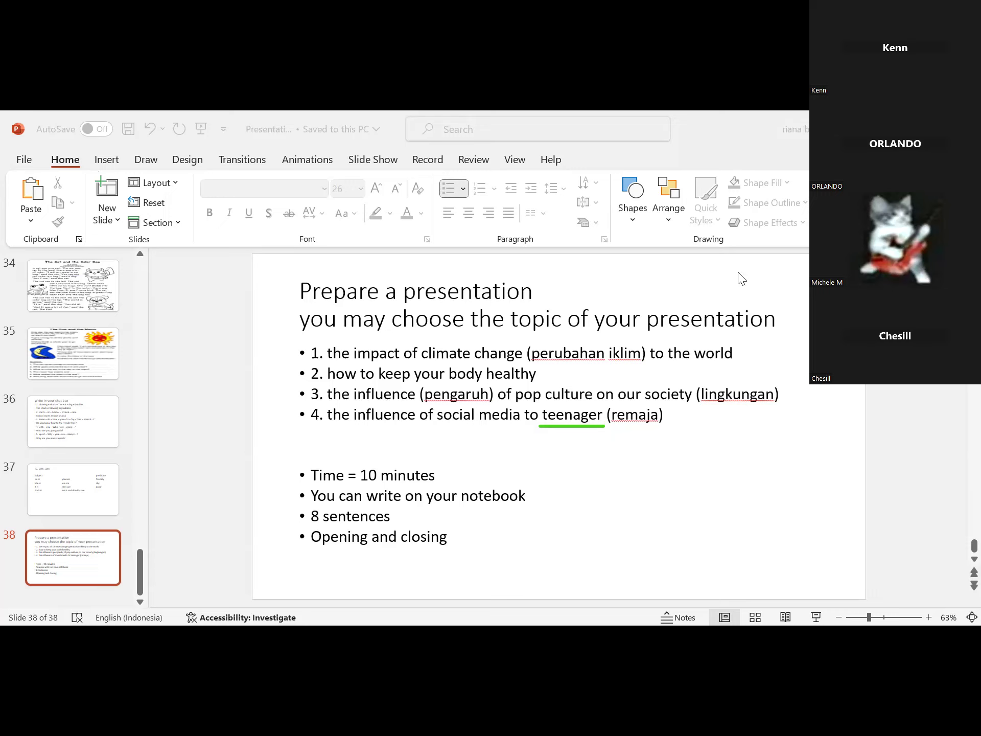
mouse_move(774, 278)
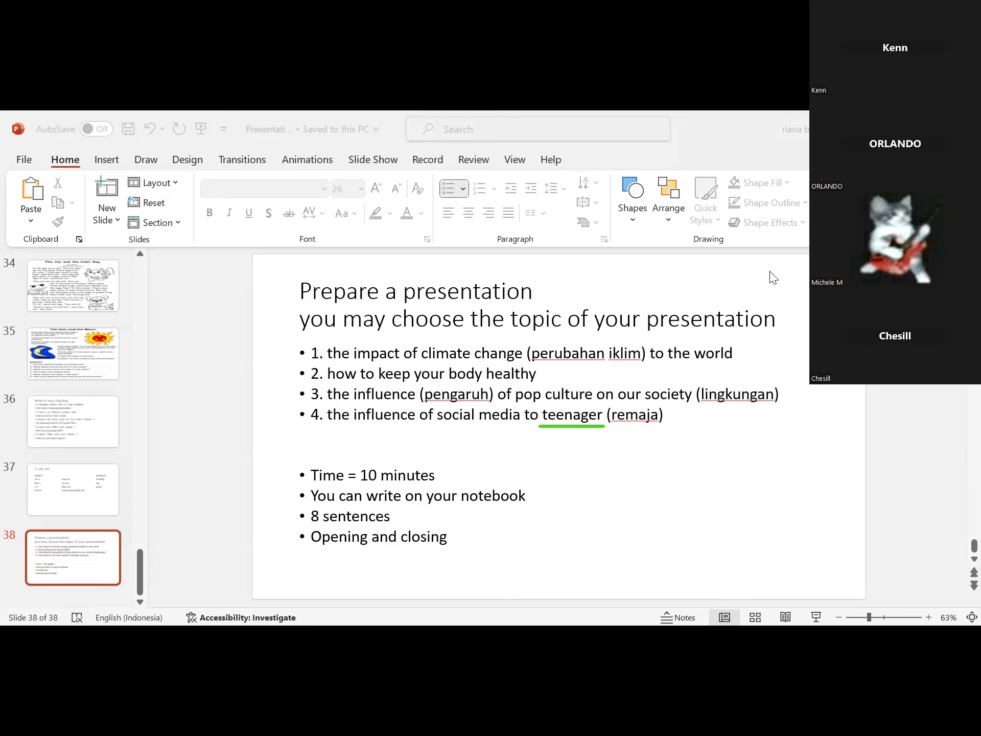
mouse_move(434, 346)
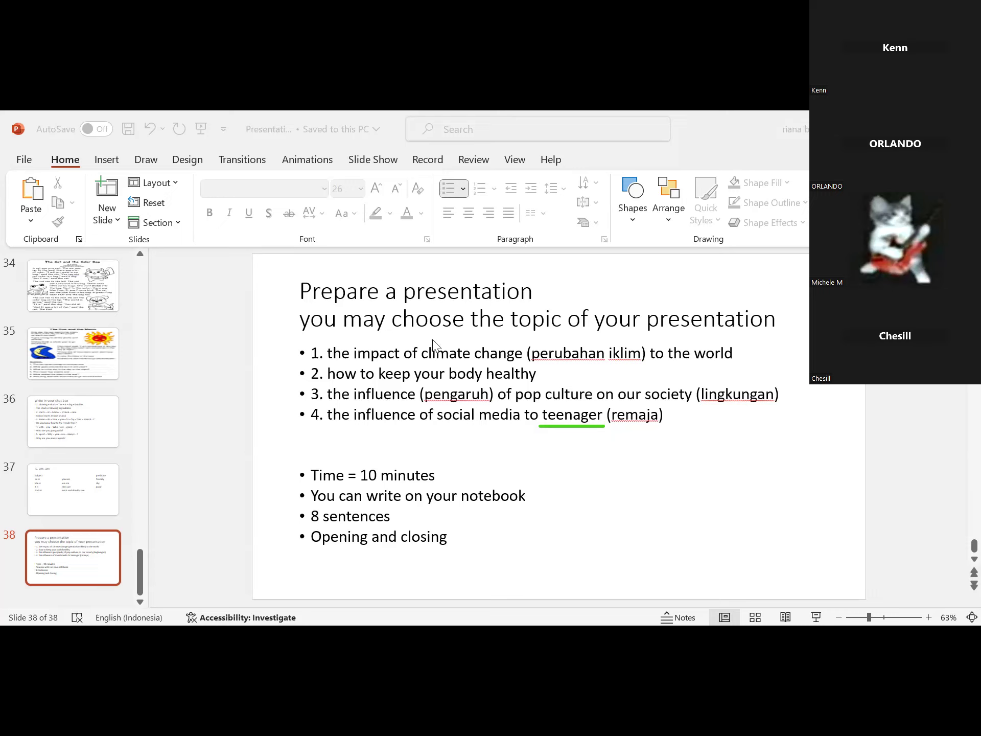
mouse_move(828, 617)
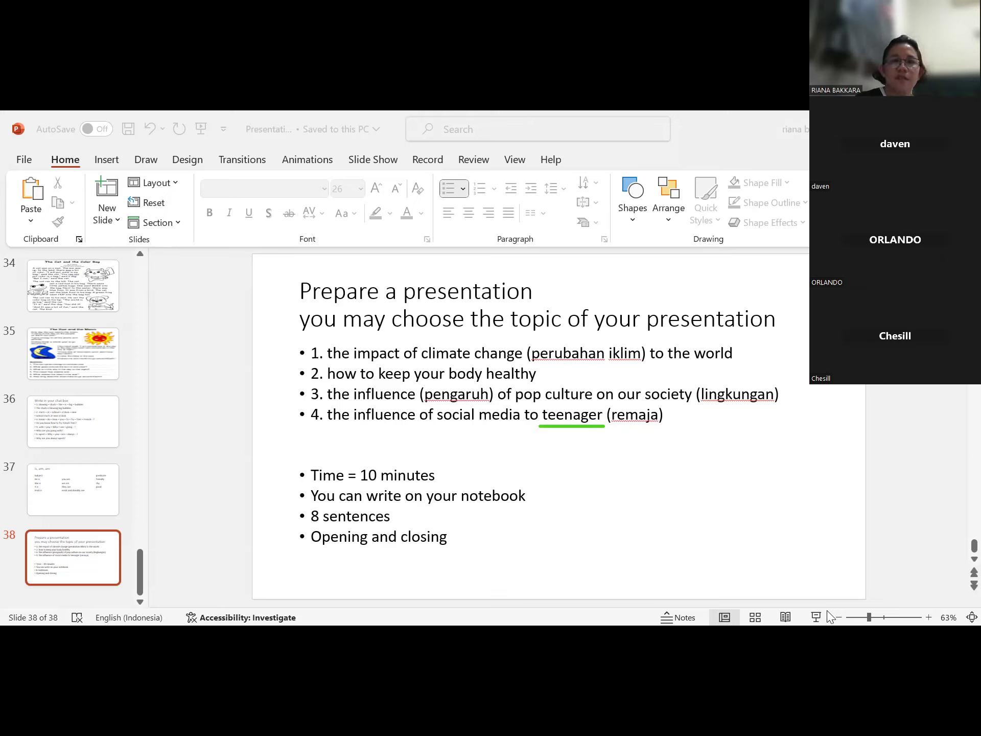
mouse_move(908, 431)
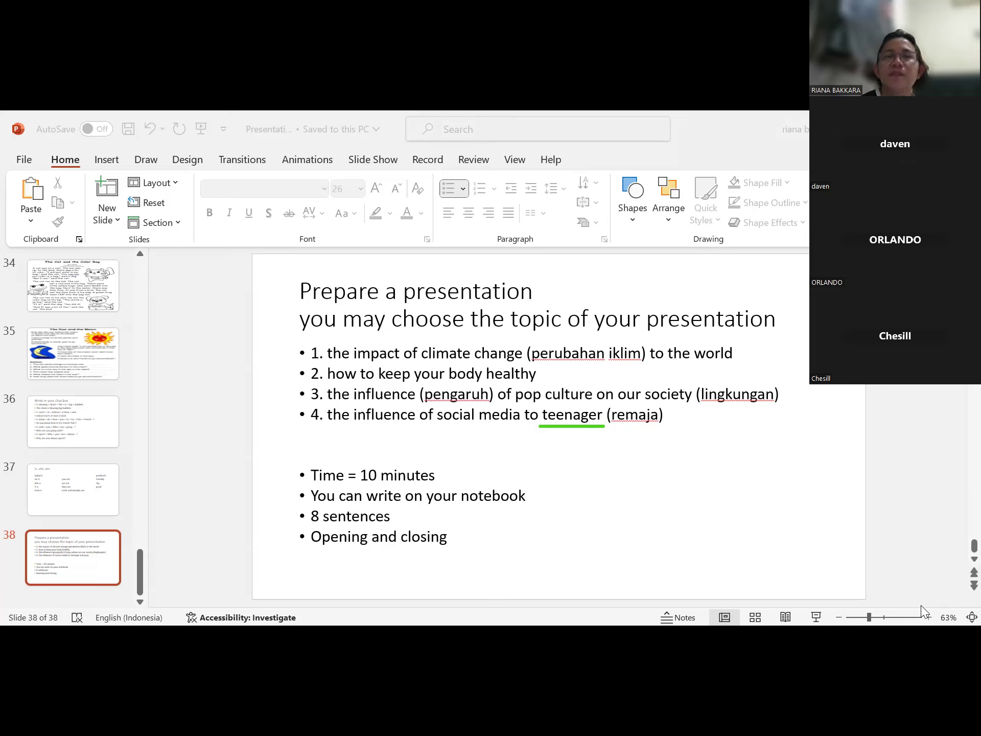
mouse_move(959, 494)
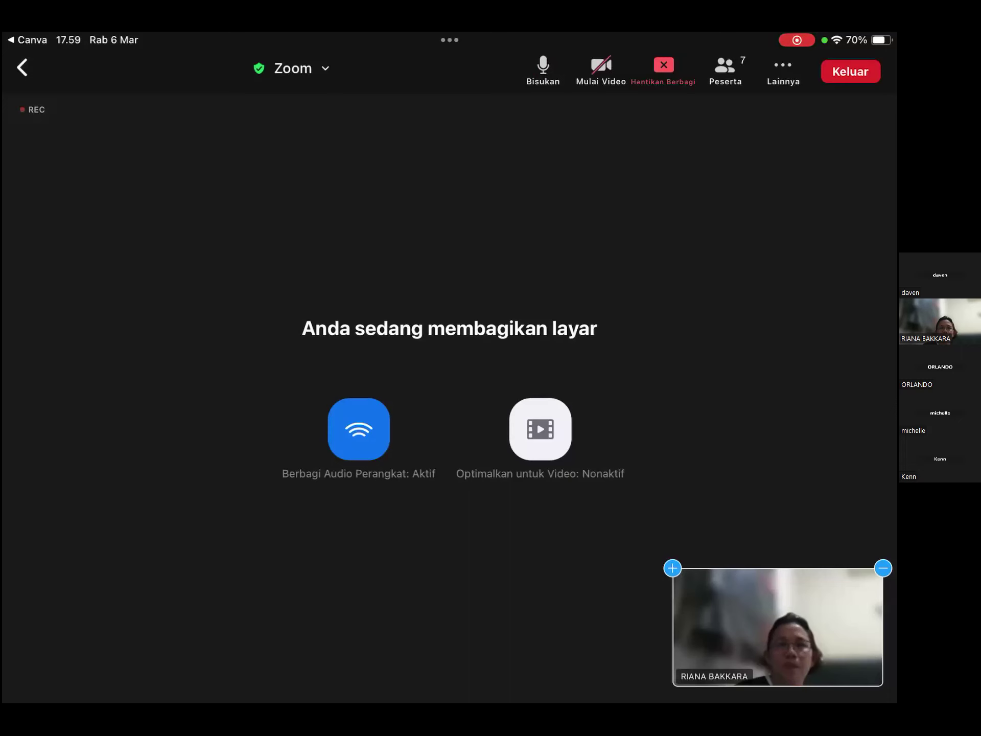
- Start own camera video via Mulai Video while screen sharing continues in Zoom
left_click(600, 70)
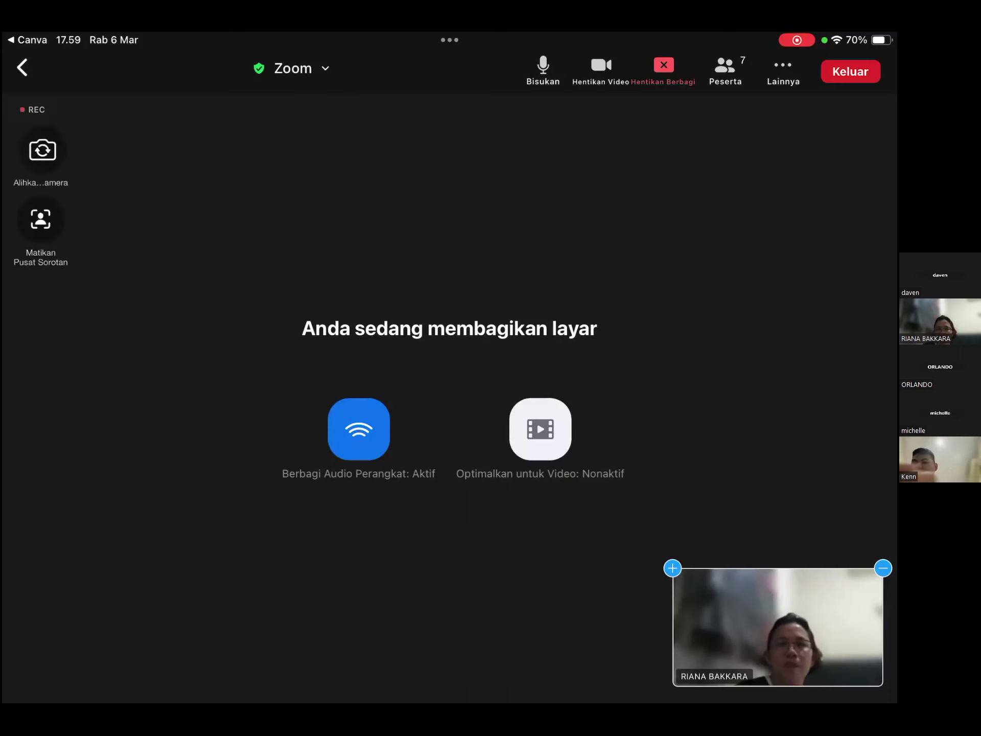